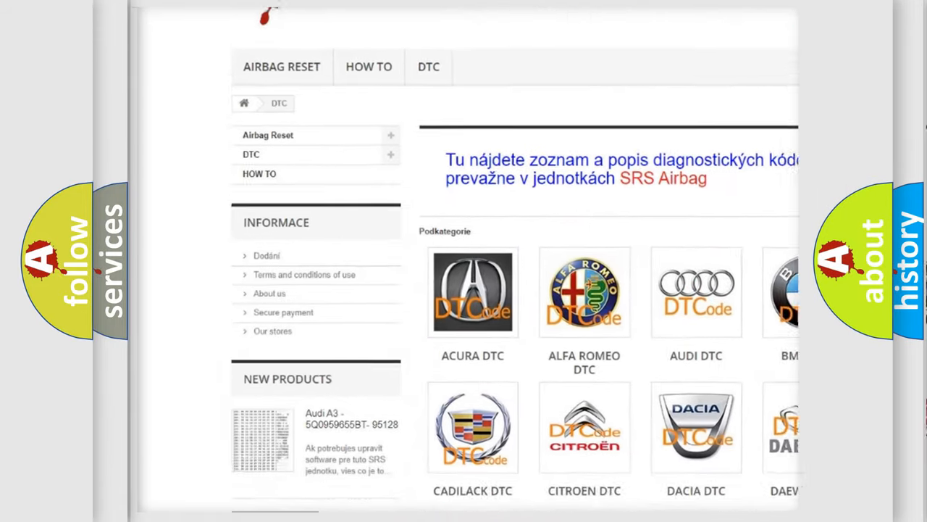
{"action": "scroll", "scroll_direction": "down", "scroll_amount": 3}
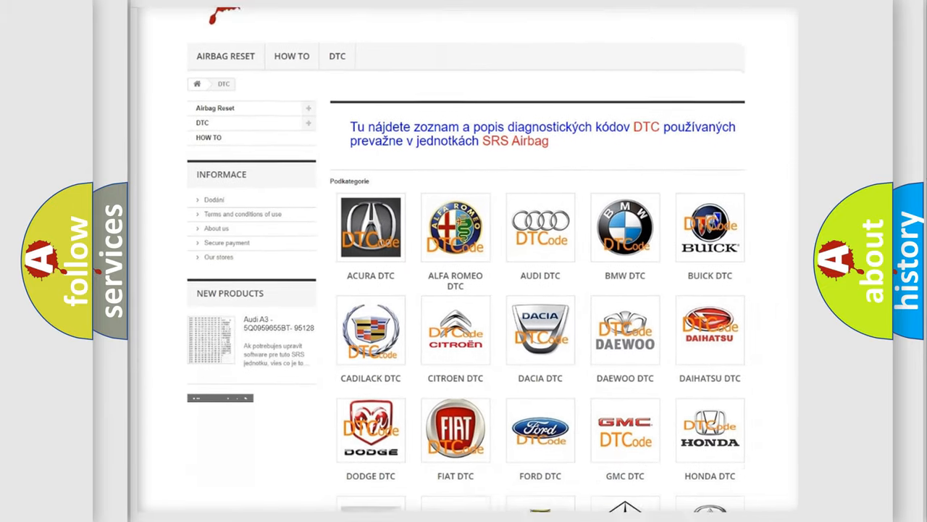
{"action": "scroll", "scroll_direction": "down", "scroll_amount": 3}
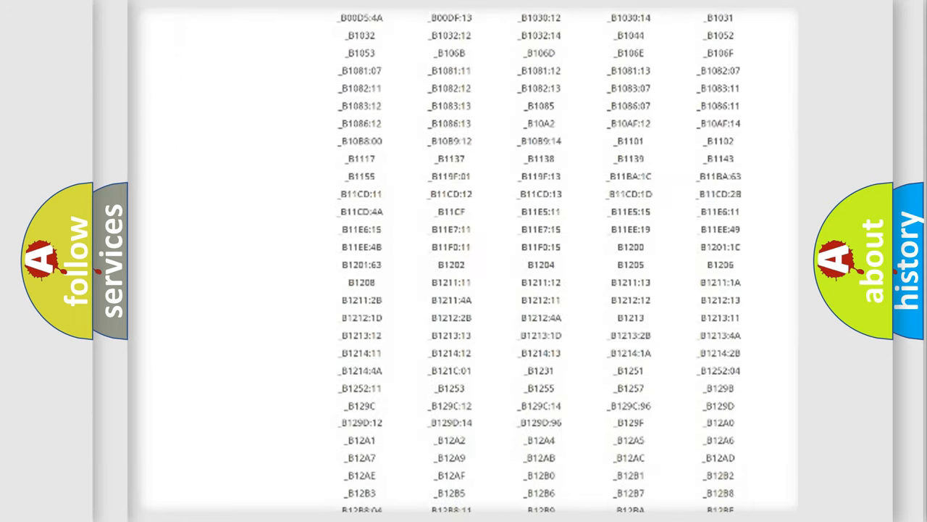
{"action": "scroll", "scroll_direction": "down", "scroll_amount": 3}
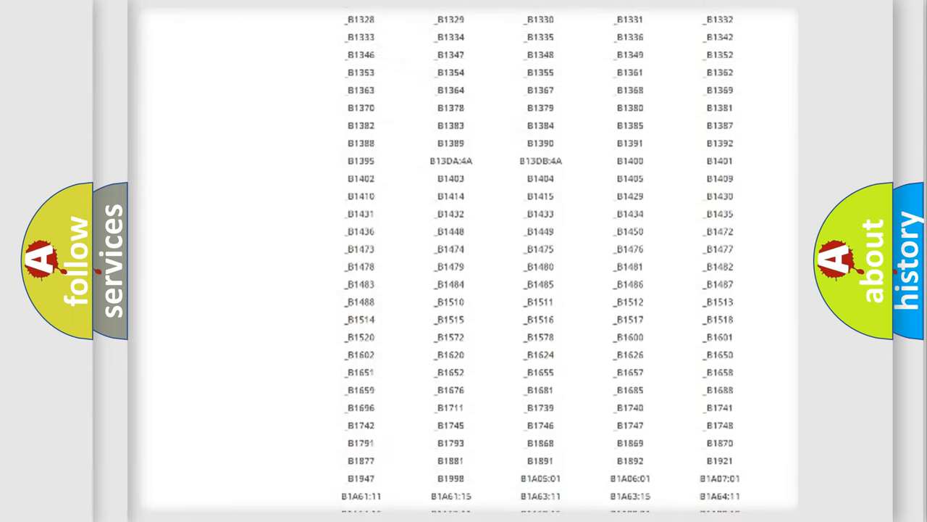